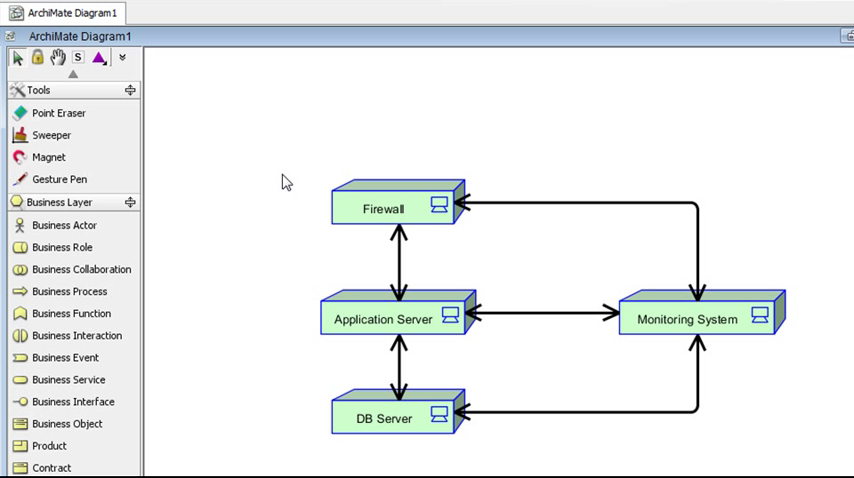
Select the Firewall device and bring up its context menu.
click(381, 208)
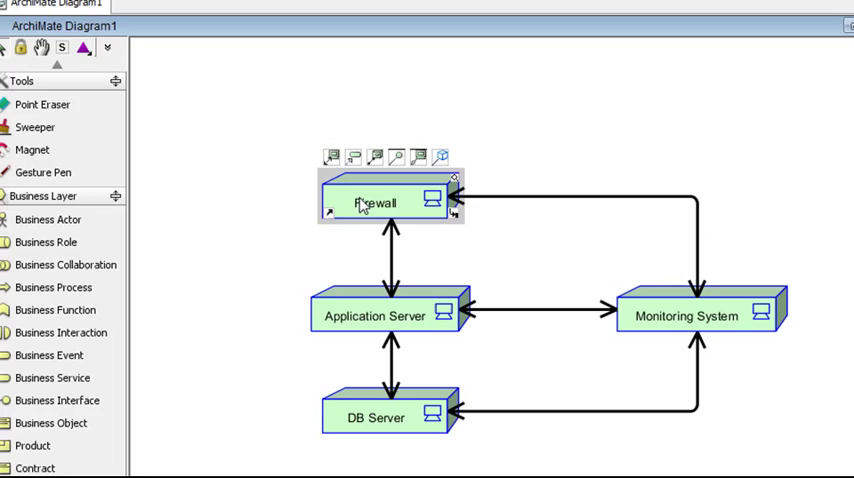
right_click(375, 200)
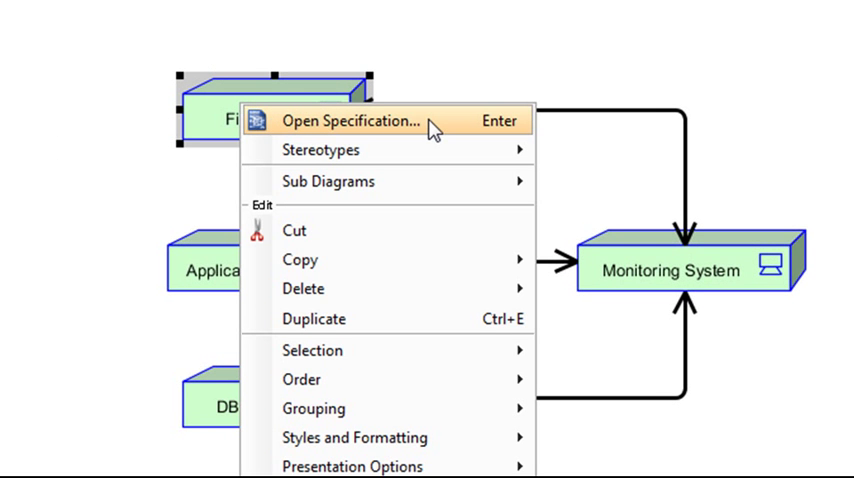
Open Firewall's Device Specification to view tagged values IP 192.168.1.100 and Setup Time 5, Jul 2011.
click(347, 120)
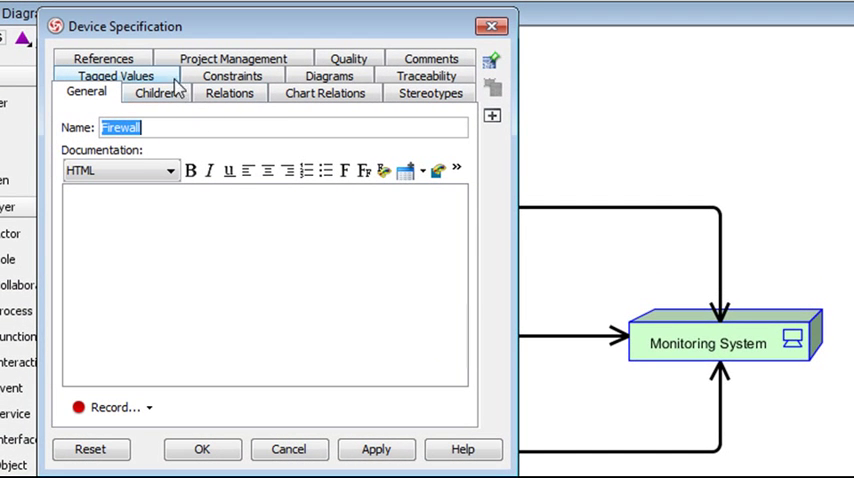
click(117, 77)
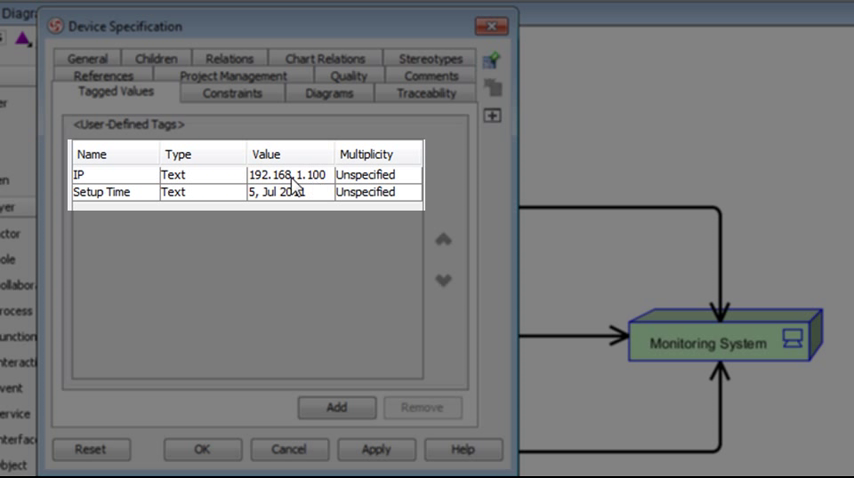
mouse_move(137, 199)
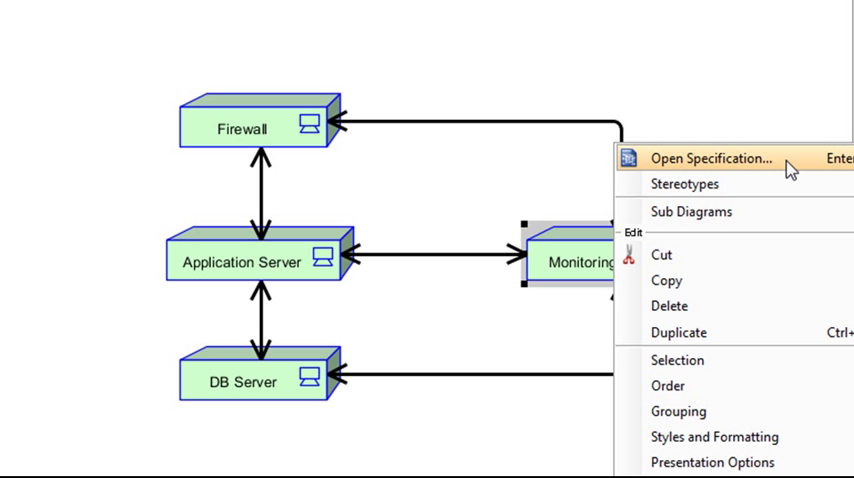
Choose Open Specification... for the Monitoring System device.
click(704, 158)
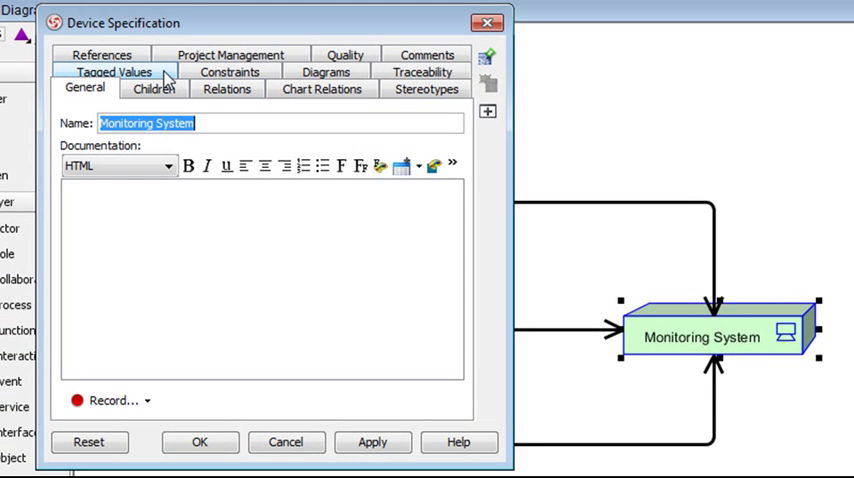
View Monitoring System's tagged values: IP 192.168.1.1 and Setup Time 30, Aug 2011.
click(113, 72)
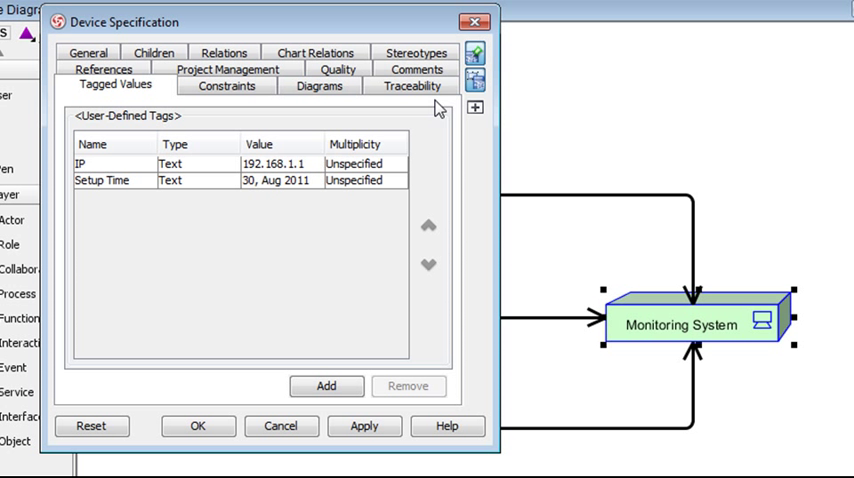
mouse_move(424, 120)
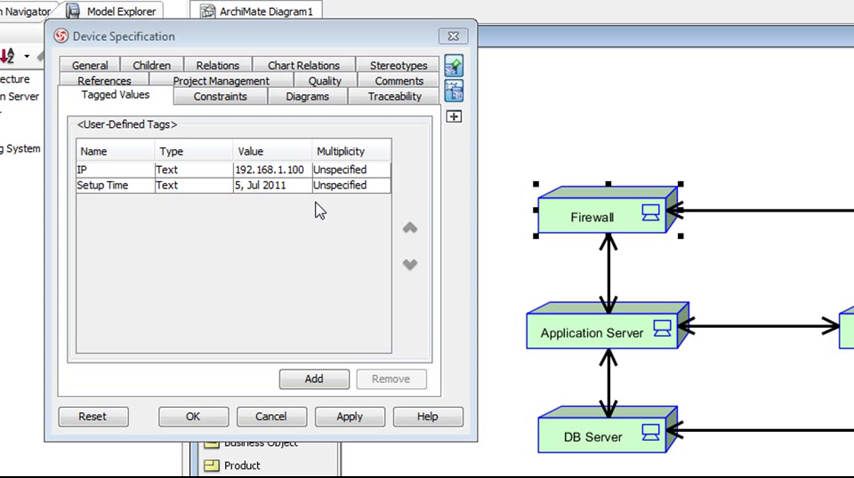
Show DB Server's tagged values (IP 192.168.1.20, Setup Time 3, Jul 2011) and close the specification.
click(603, 333)
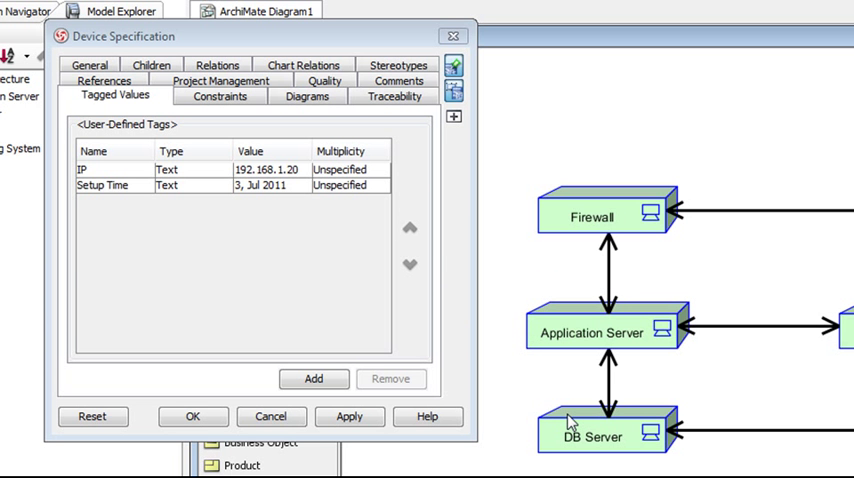
click(592, 436)
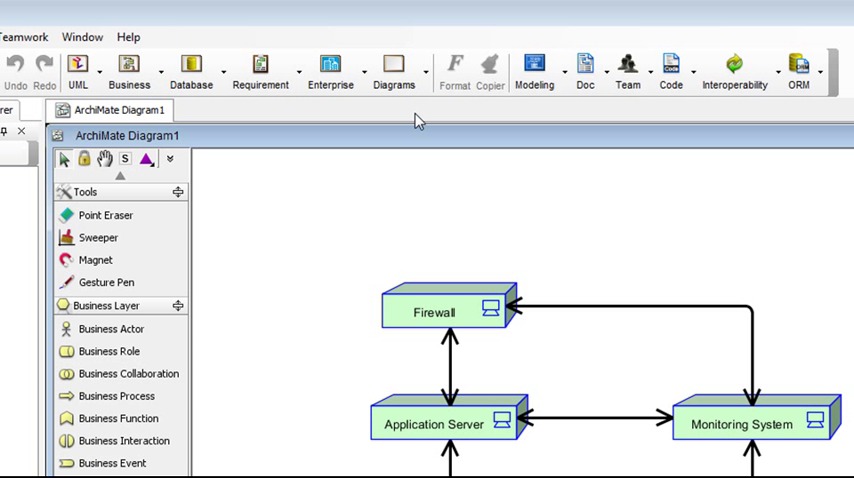
Create a Models Grid with Model Element set to Device.
click(393, 65)
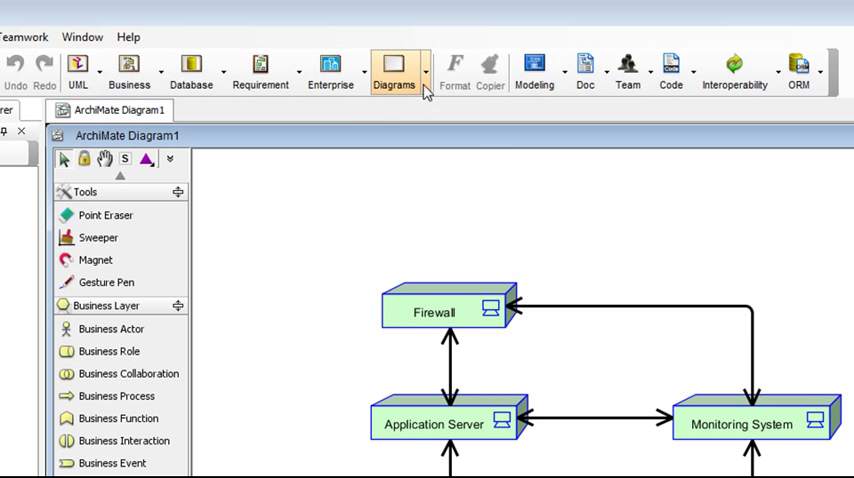
click(397, 70)
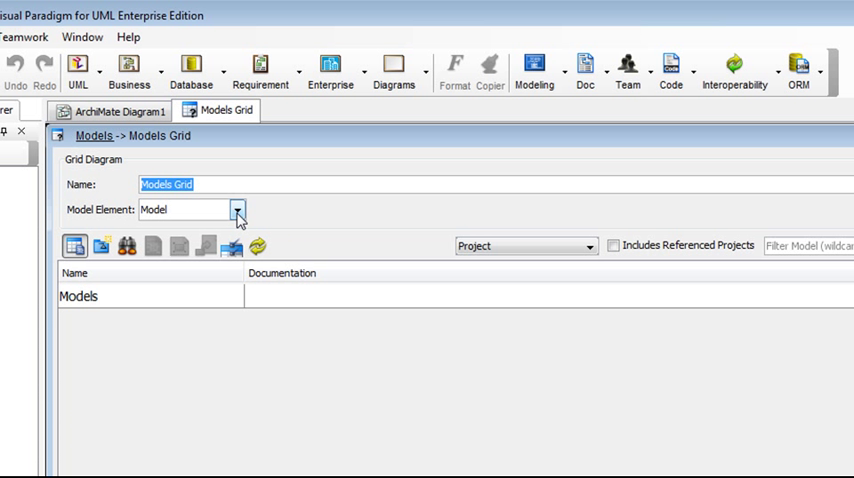
click(238, 210)
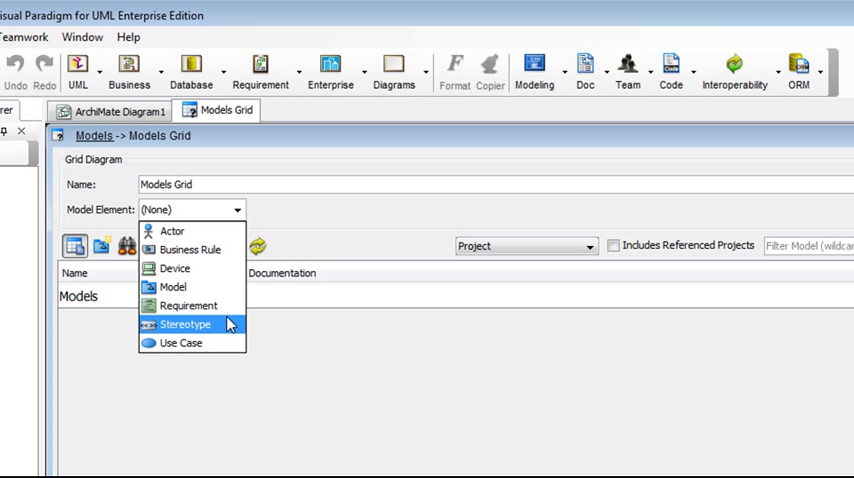
click(175, 268)
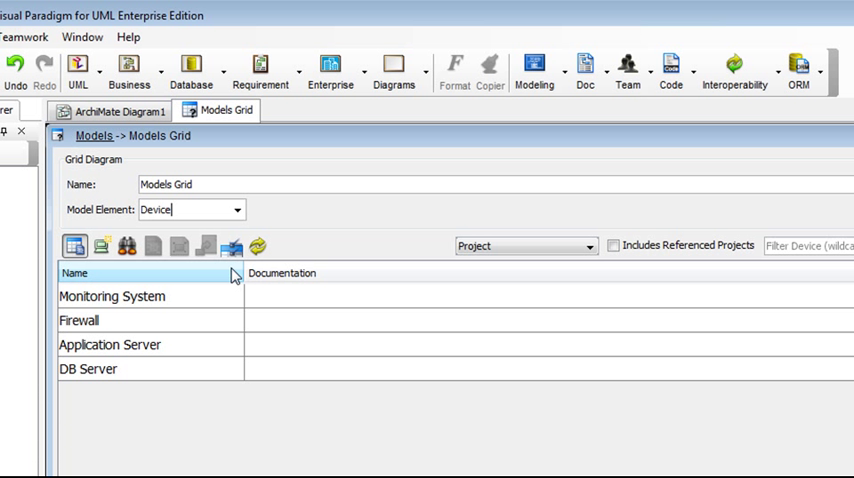
mouse_move(231, 246)
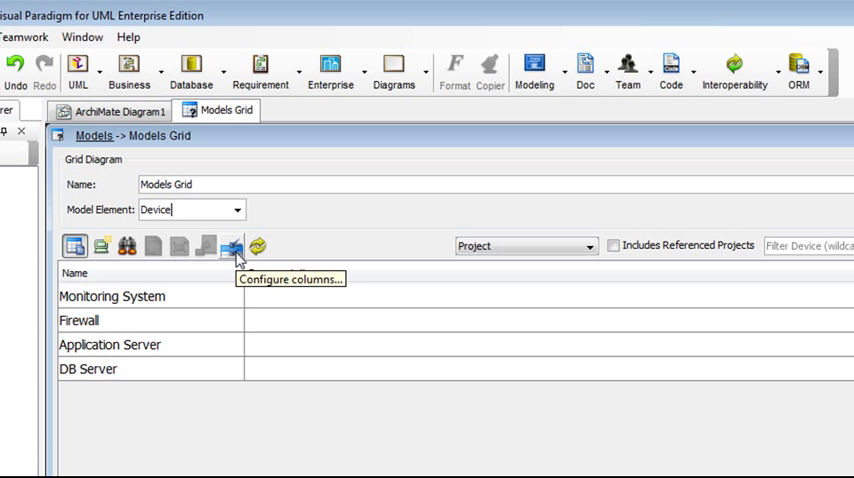
Remove the Documentation column and add IP and Setup Time tagged-value columns.
click(231, 246)
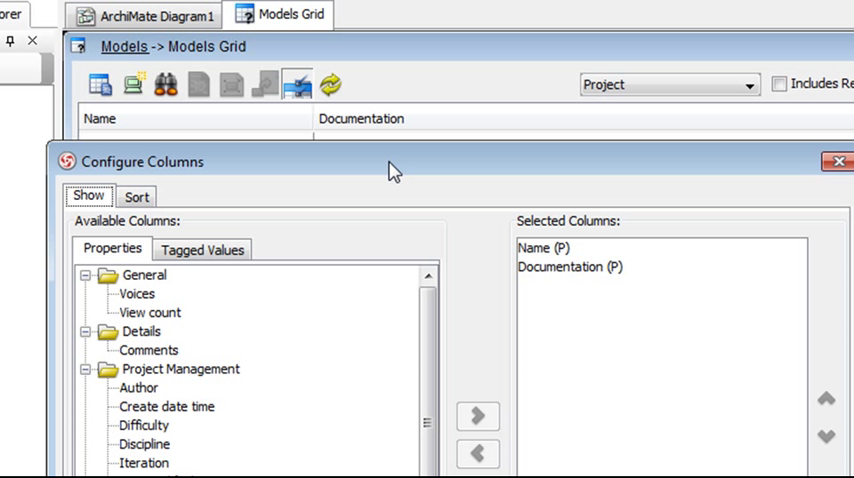
mouse_move(541, 287)
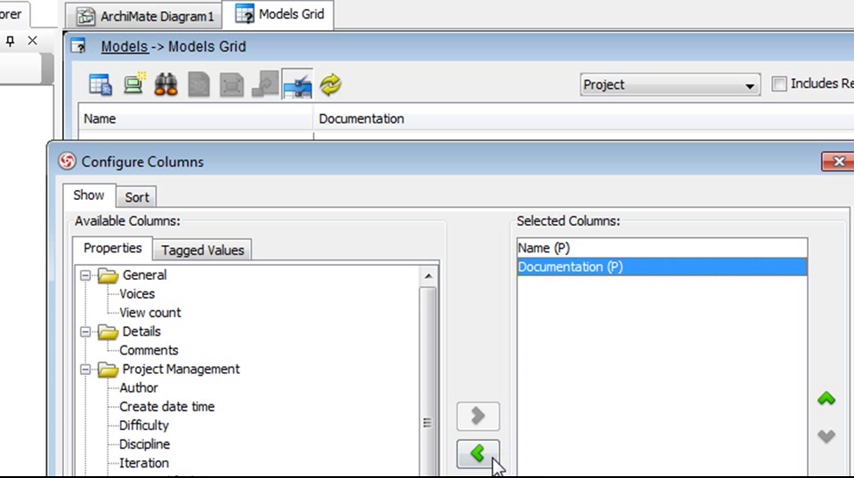
click(478, 453)
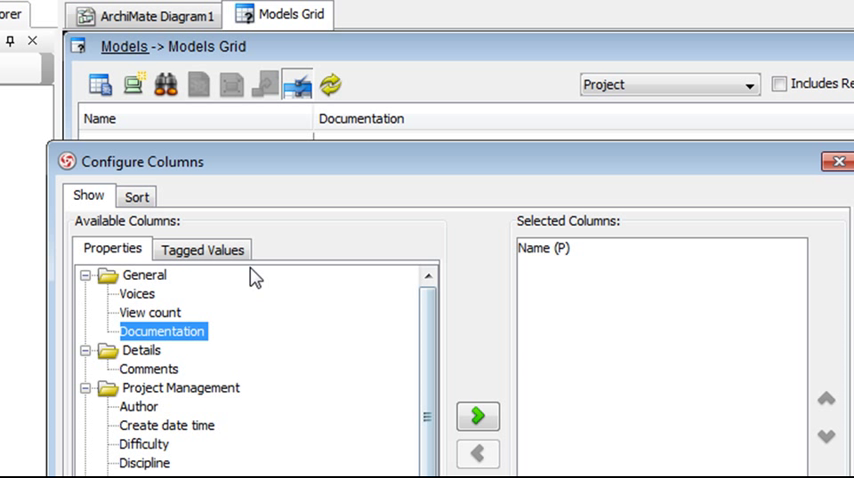
click(202, 249)
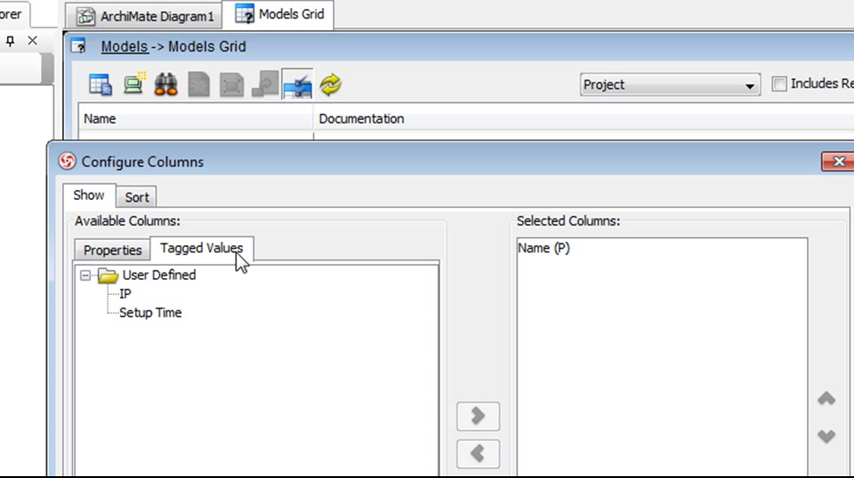
mouse_move(145, 330)
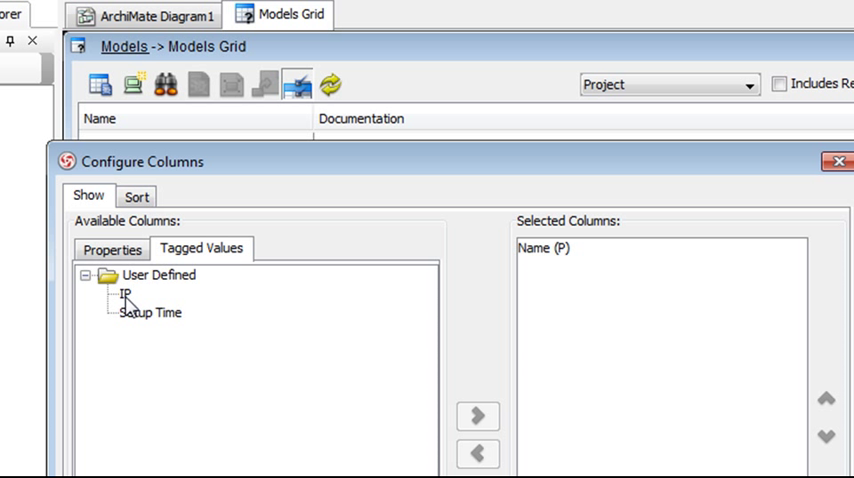
click(122, 294)
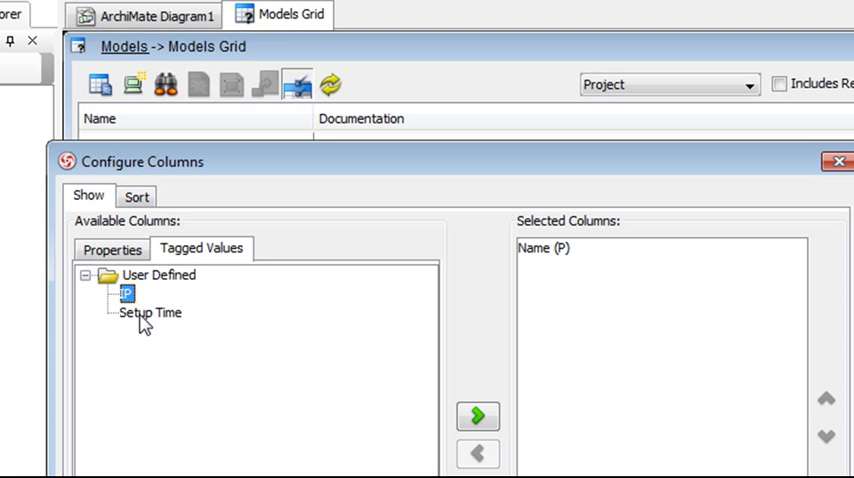
click(148, 312)
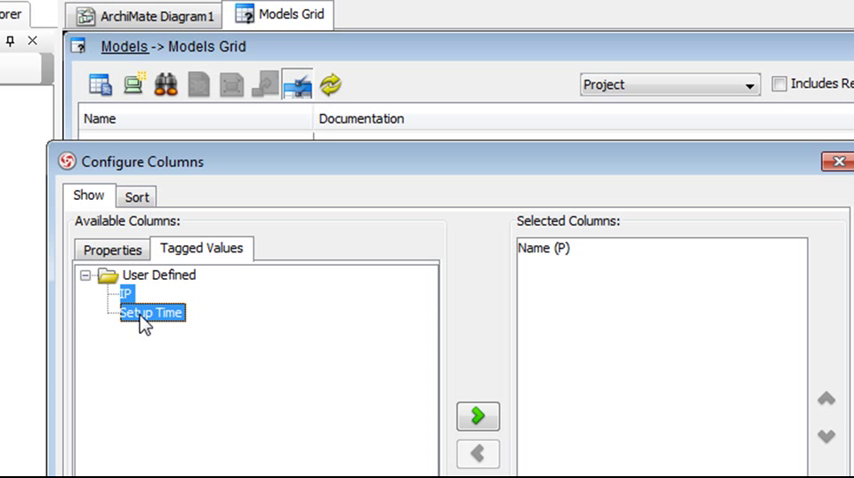
click(478, 416)
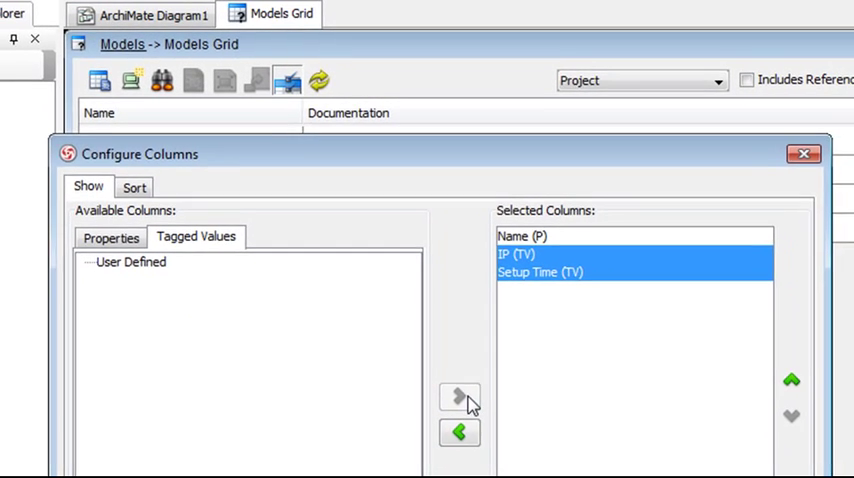